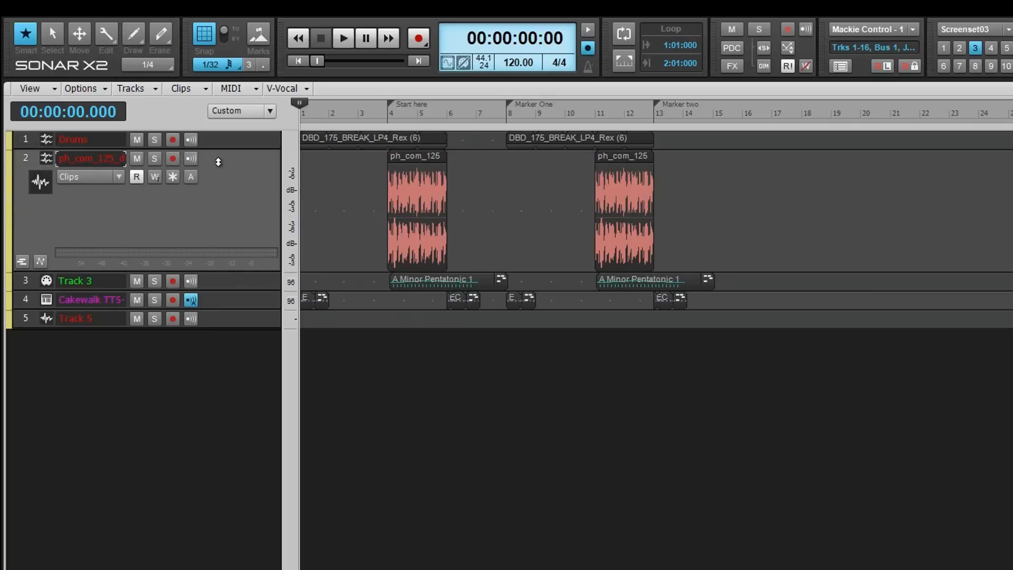
Step: Apply a fast zoom option so the five tracks grow taller and clips fill the view
{"action": "left_click", "coordinate": [29, 89]}
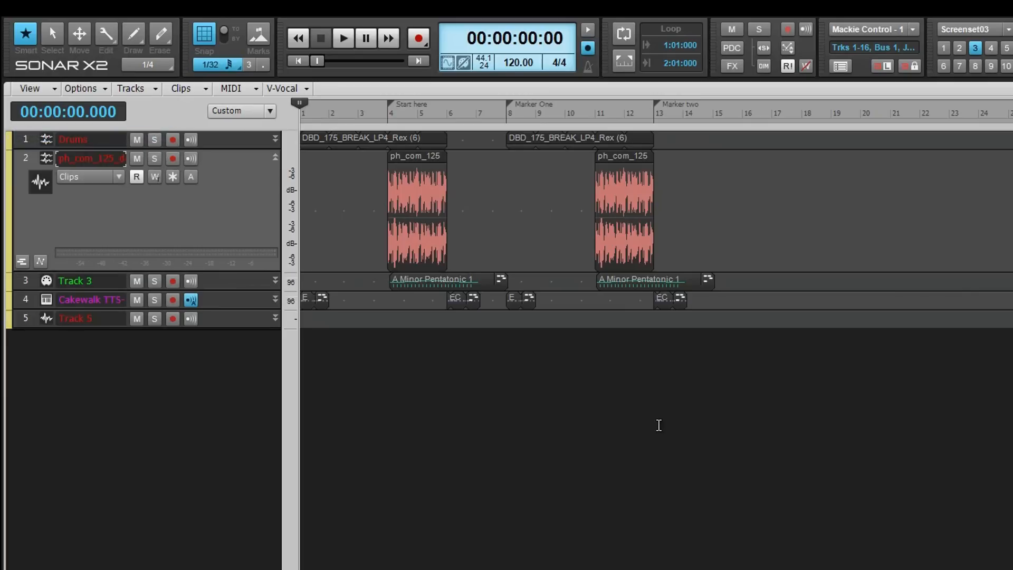
{"action": "mouse_move", "coordinate": [798, 95]}
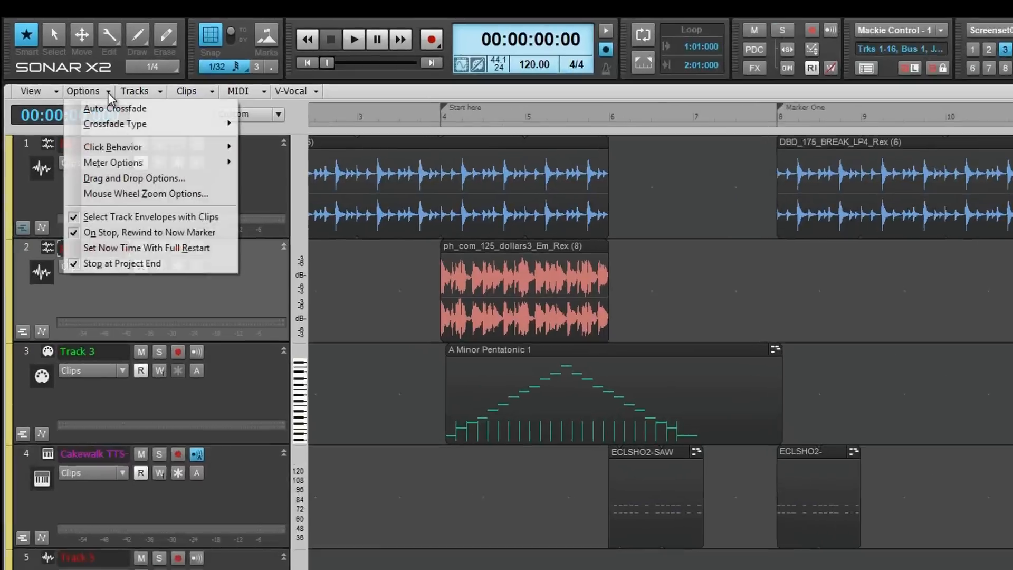
{"action": "left_click", "coordinate": [146, 193]}
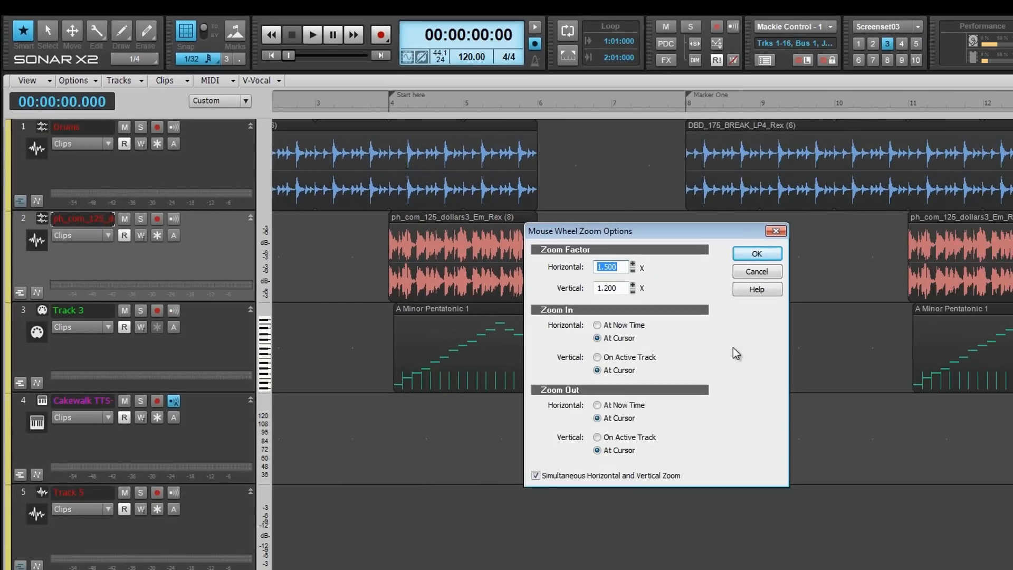
{"action": "mouse_move", "coordinate": [757, 271]}
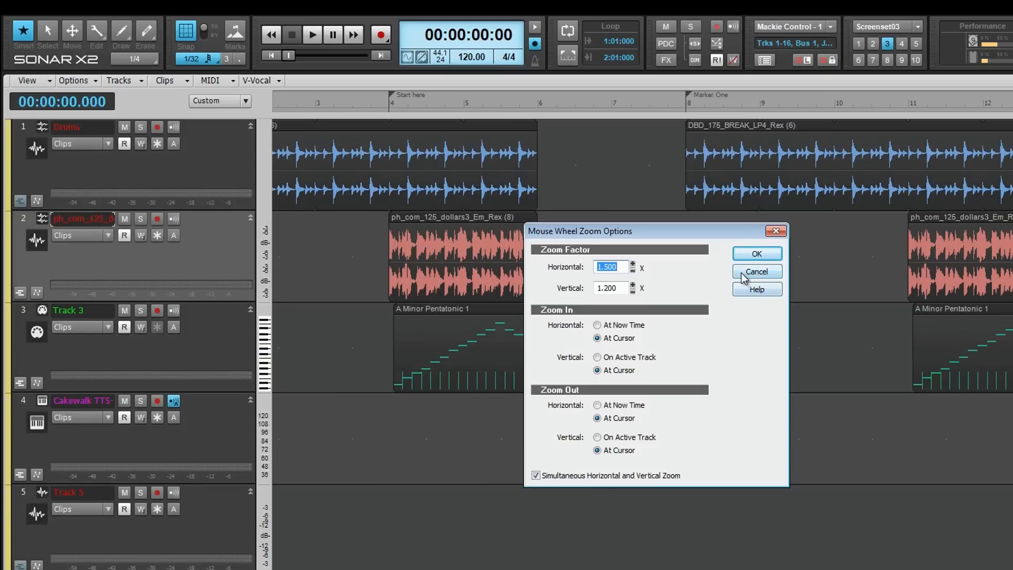
{"action": "left_click", "coordinate": [756, 271]}
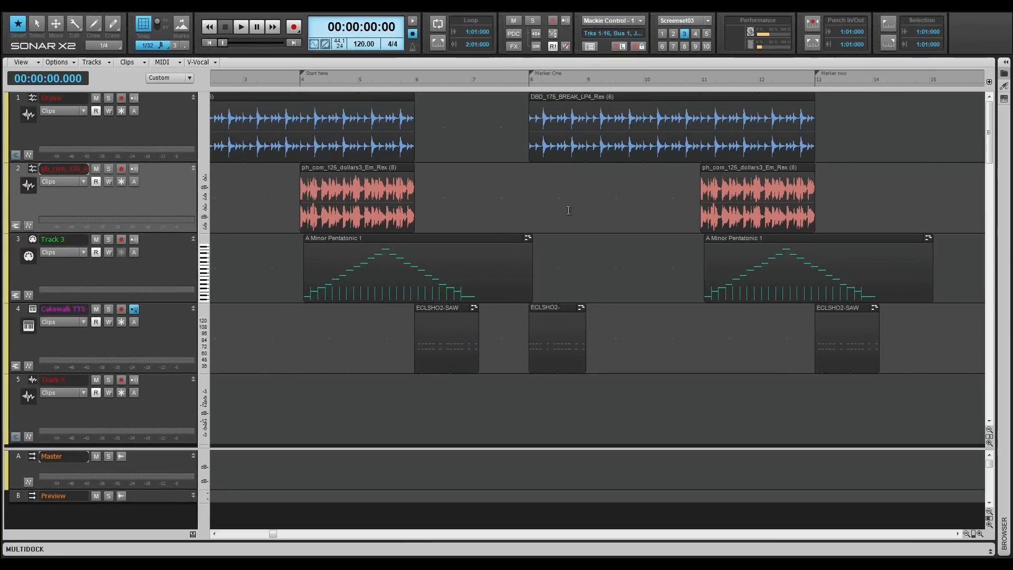
{"action": "mouse_move", "coordinate": [570, 219]}
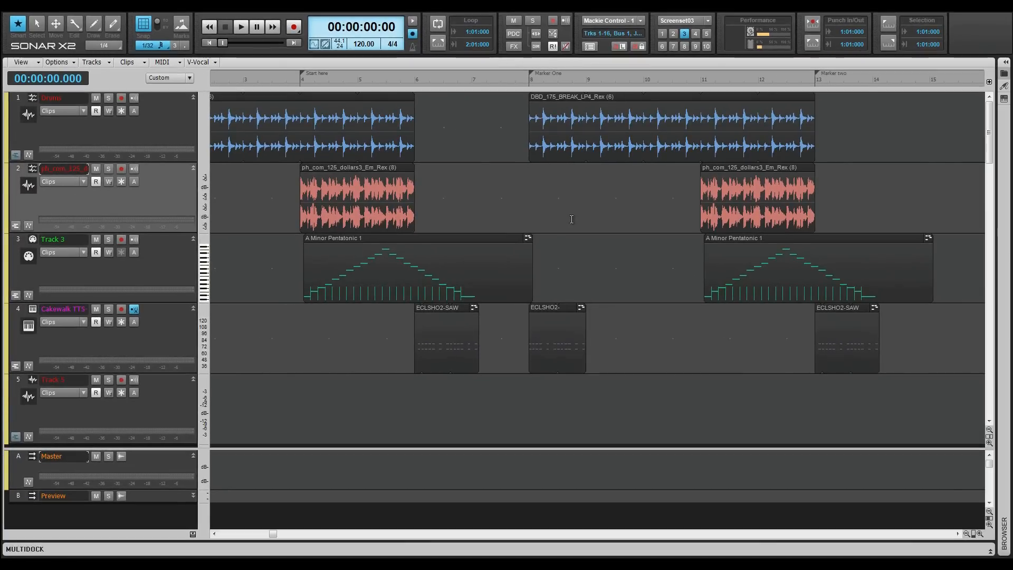
{"action": "mouse_move", "coordinate": [396, 170]}
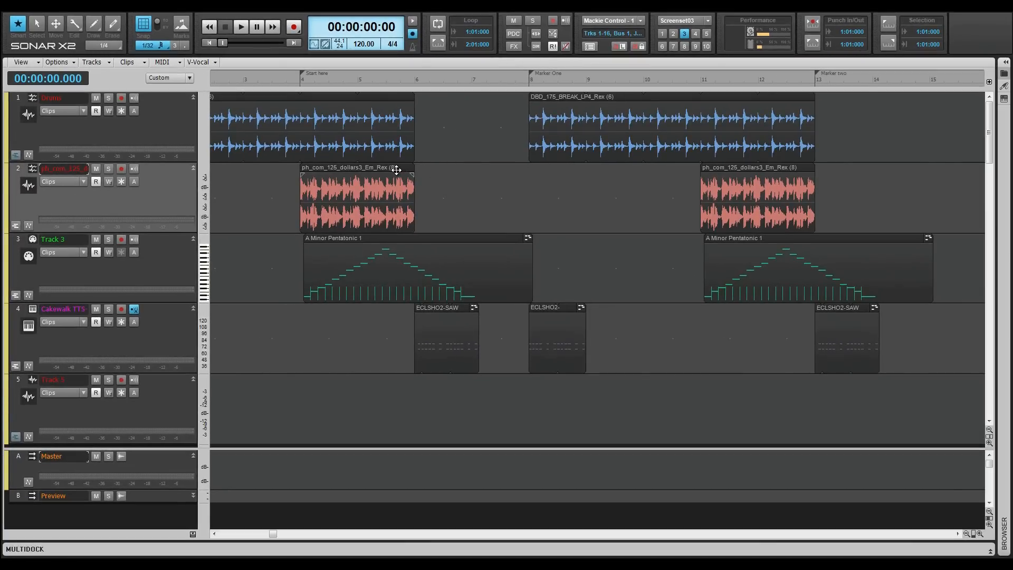
Step: Select the first audio clip on track 2 and double-click it
{"action": "left_click", "coordinate": [355, 197]}
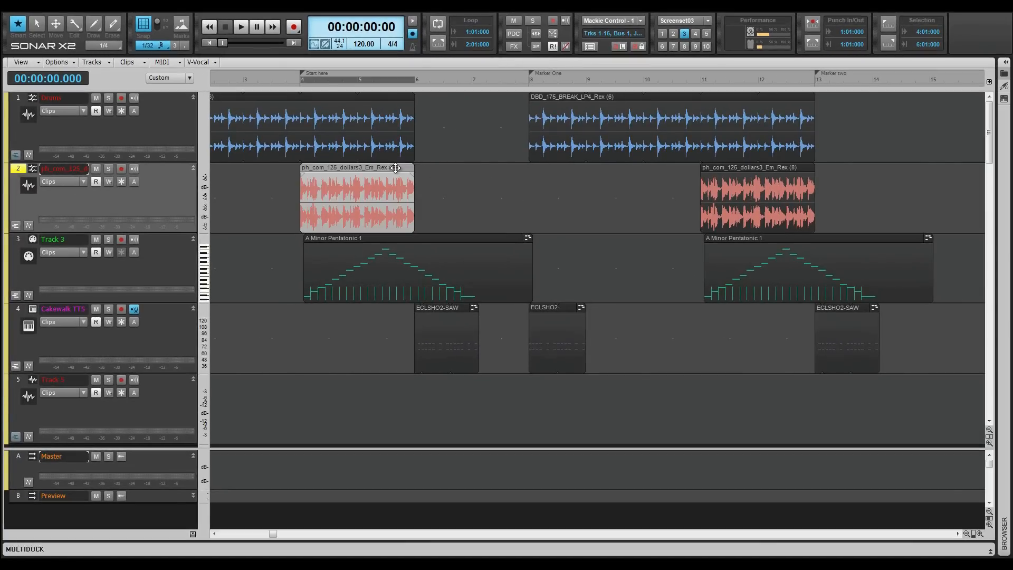
{"action": "double_click", "coordinate": [357, 197]}
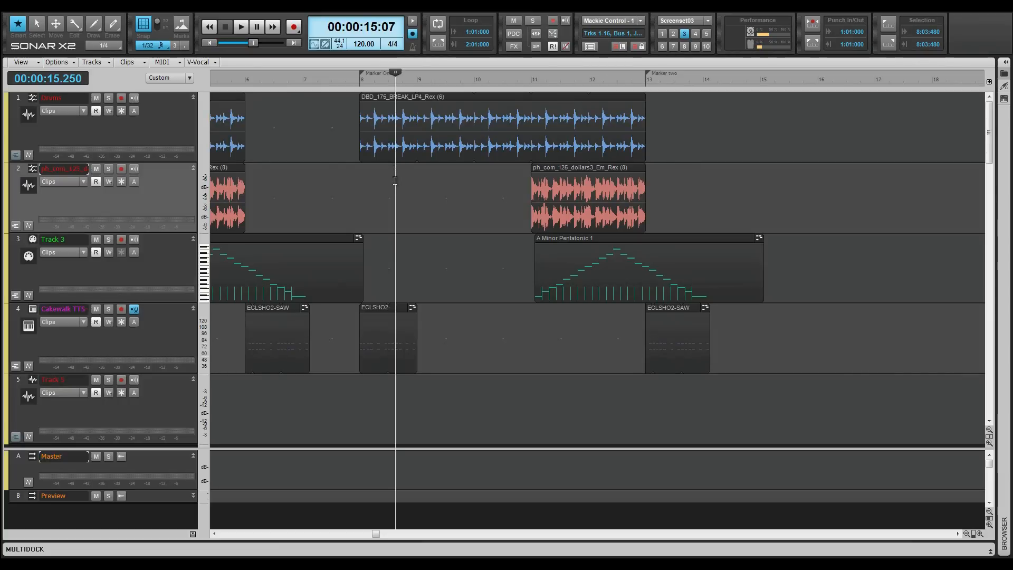
{"action": "mouse_move", "coordinate": [449, 186]}
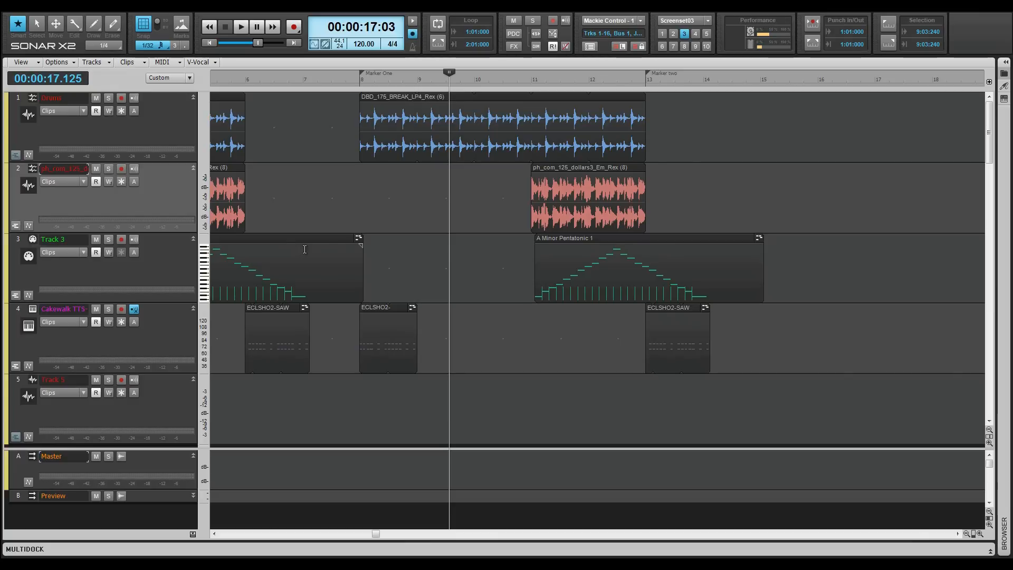
{"action": "mouse_move", "coordinate": [334, 148]}
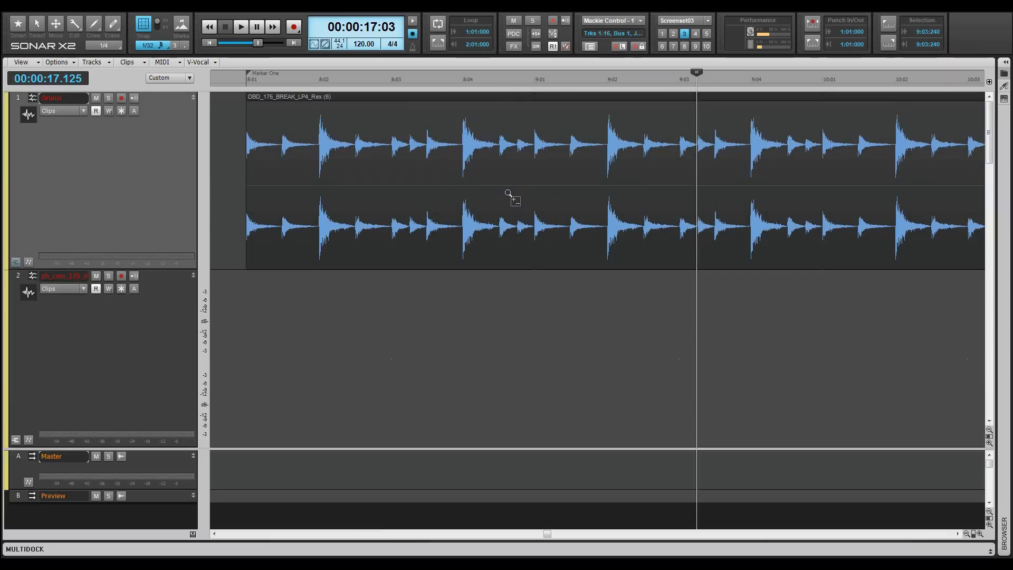
{"action": "mouse_move", "coordinate": [507, 201]}
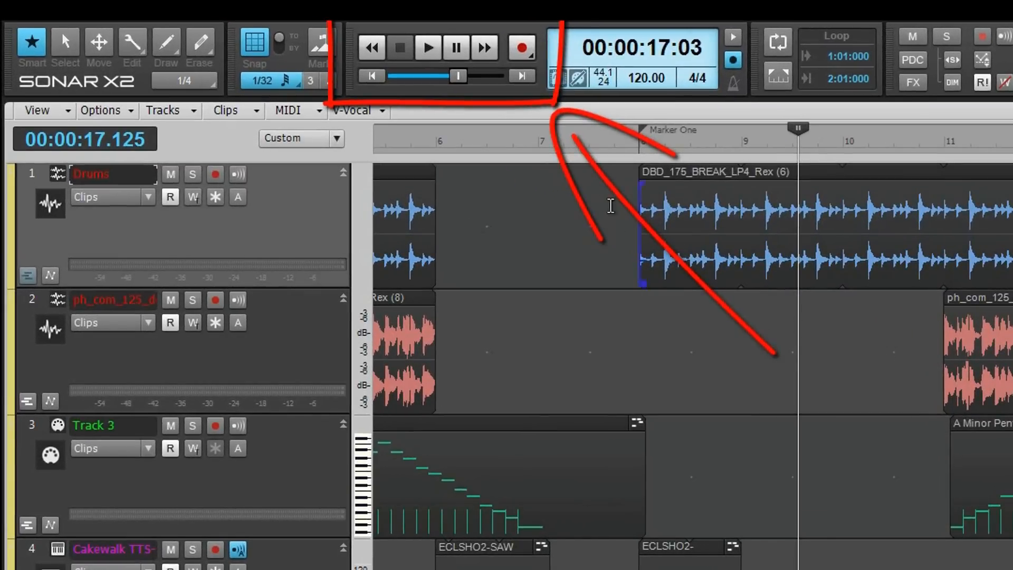
Step: Move the Now time back, forward, then to project start and onward using transport controls
{"action": "left_click", "coordinate": [372, 47]}
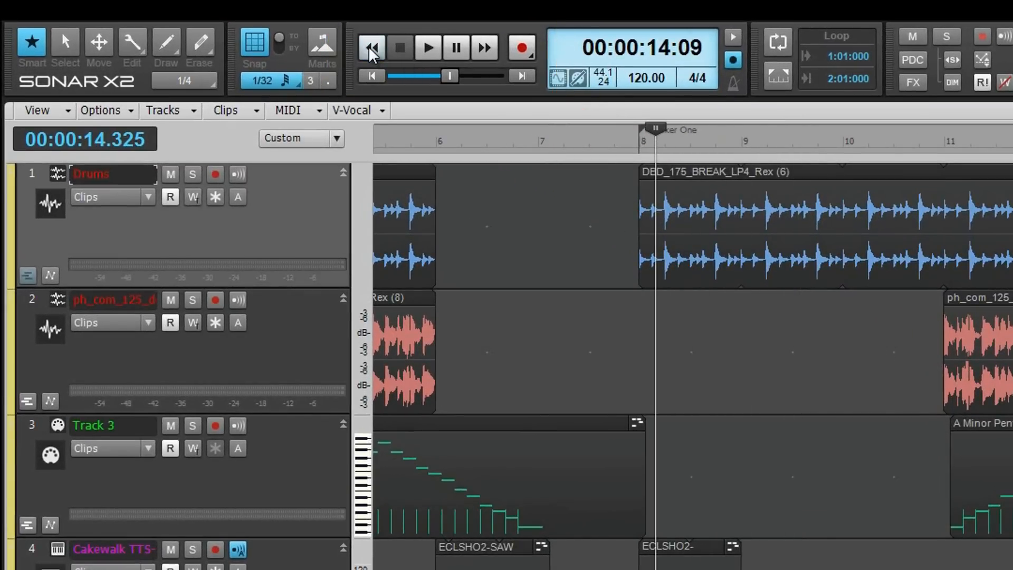
{"action": "left_click", "coordinate": [483, 47]}
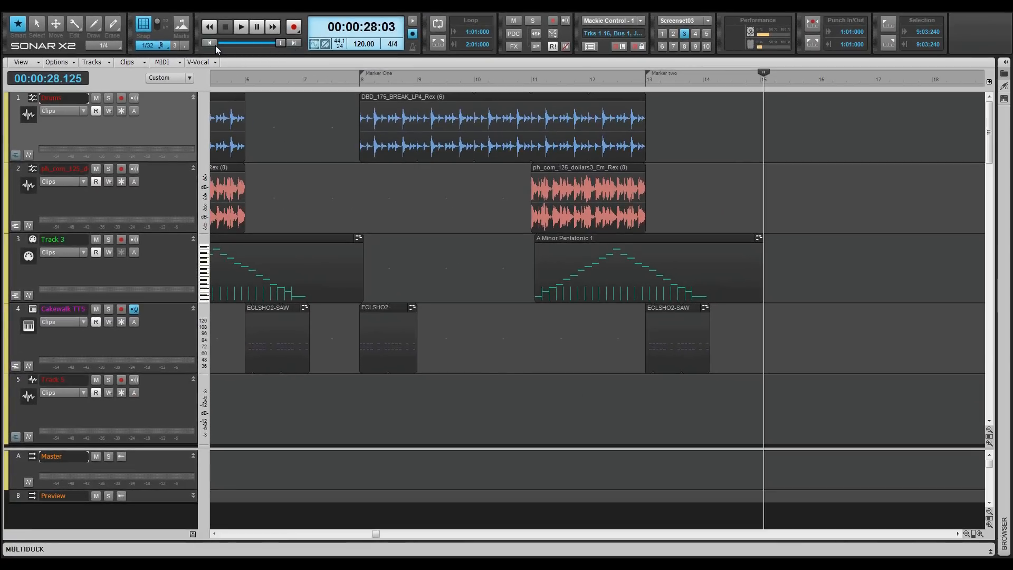
{"action": "left_click", "coordinate": [208, 26]}
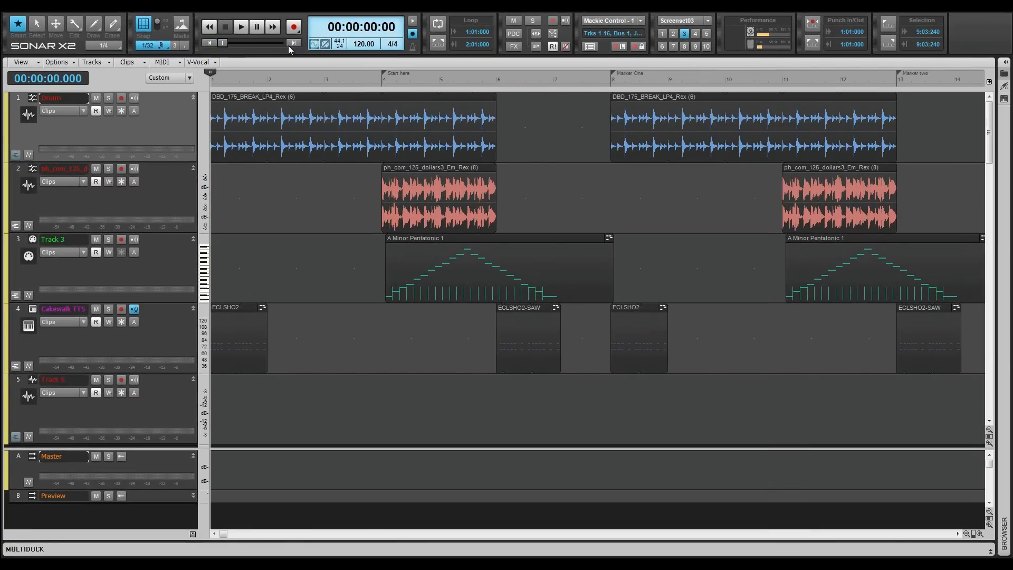
{"action": "mouse_move", "coordinate": [256, 48]}
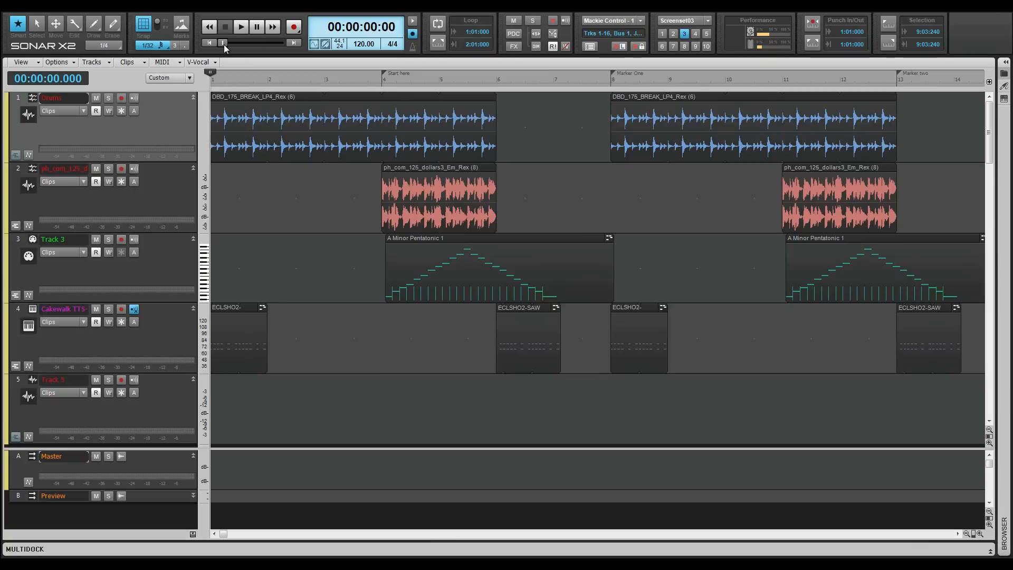
{"action": "left_click", "coordinate": [239, 26]}
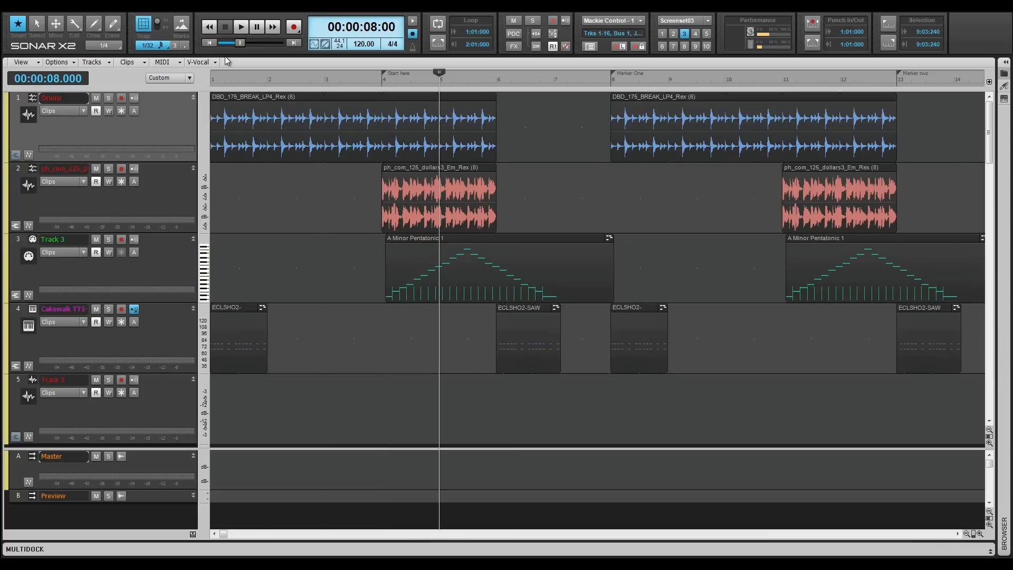
{"action": "scroll", "scroll_direction": "down", "scroll_amount": 3}
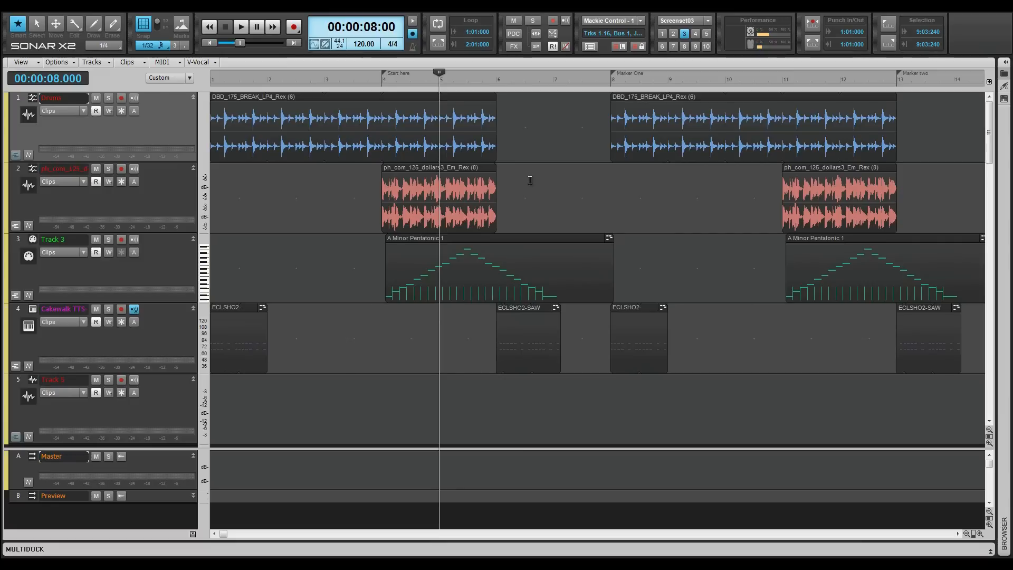
{"action": "mouse_move", "coordinate": [521, 178]}
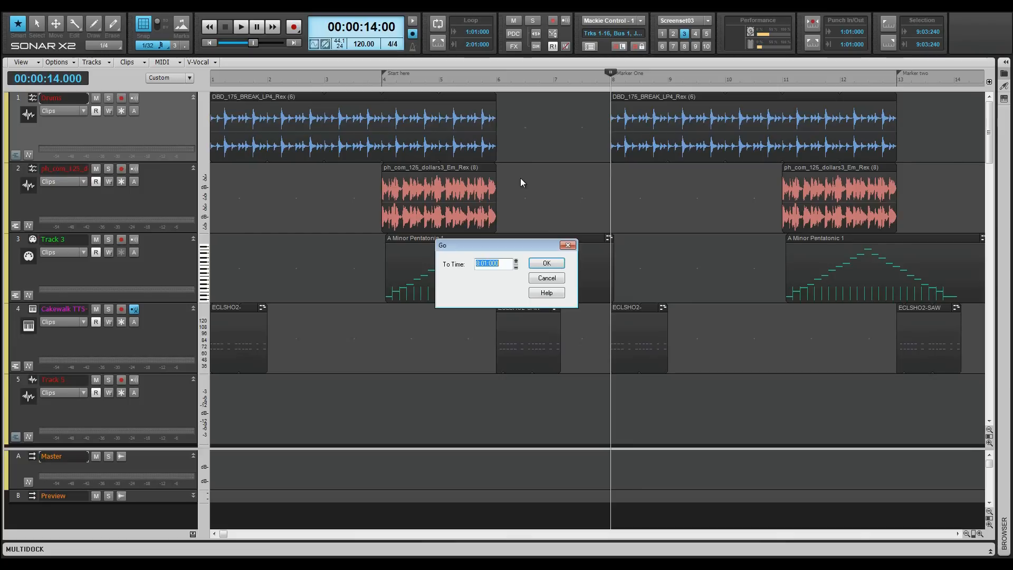
Step: Use the Go dialog to jump to bar 12, then to bar 3 beat 3
{"action": "type", "text": "12"}
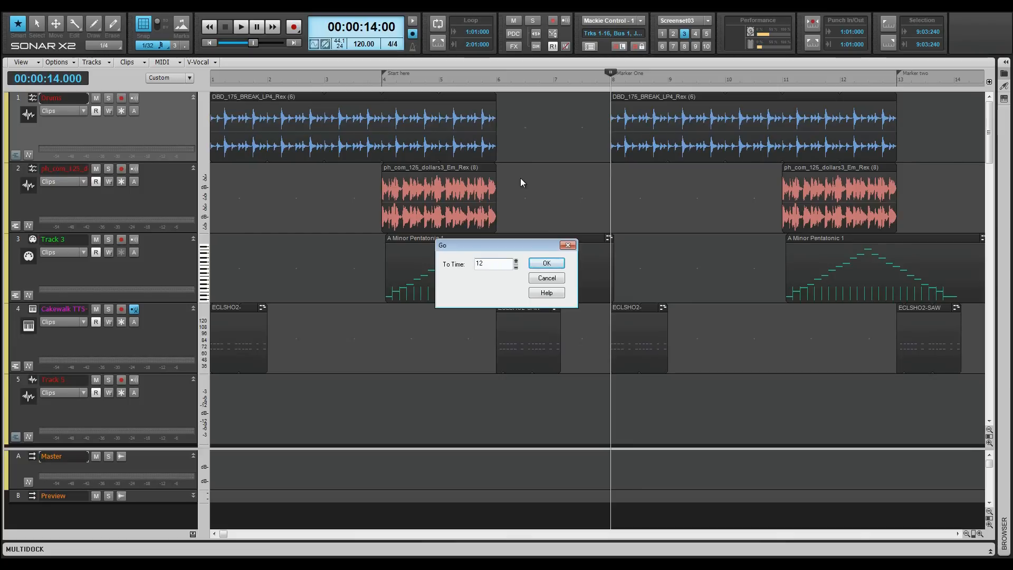
{"action": "left_click", "coordinate": [545, 262]}
{"action": "type", "text": "3 3"}
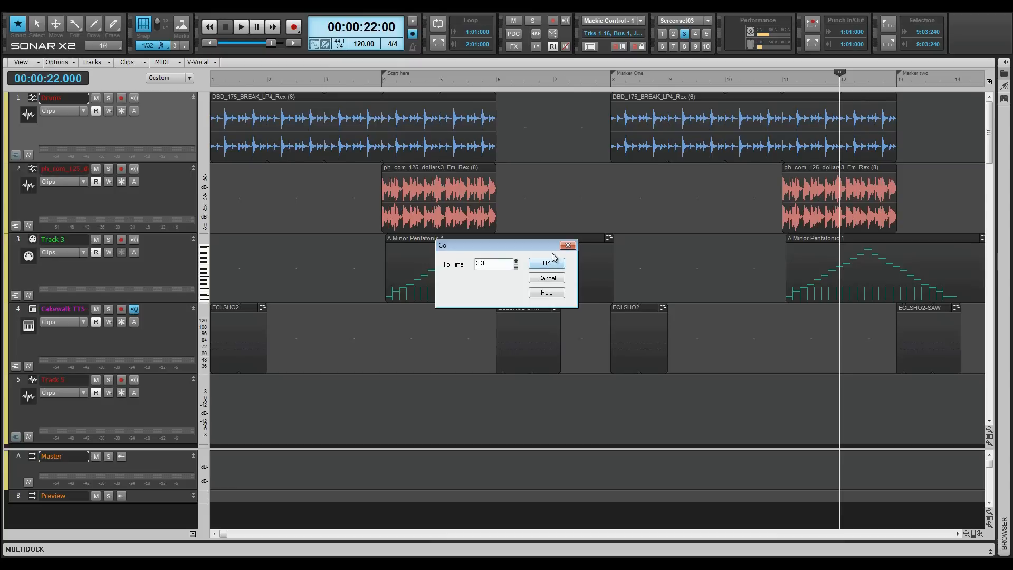
{"action": "left_click", "coordinate": [545, 263]}
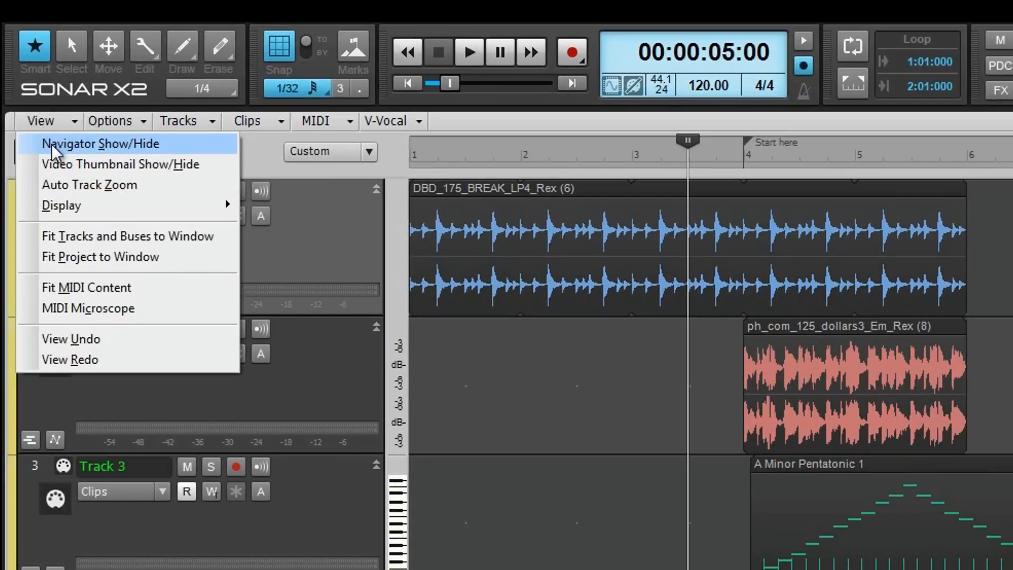
Step: Turn on the Navigator overview with View > Navigator Show/Hide
{"action": "left_click", "coordinate": [100, 256]}
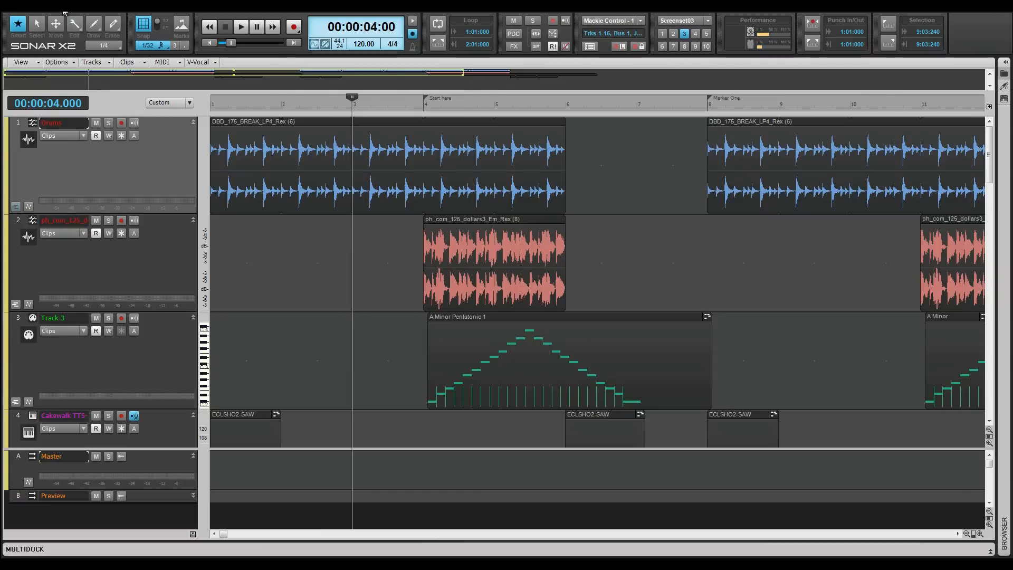
{"action": "left_click", "coordinate": [21, 62]}
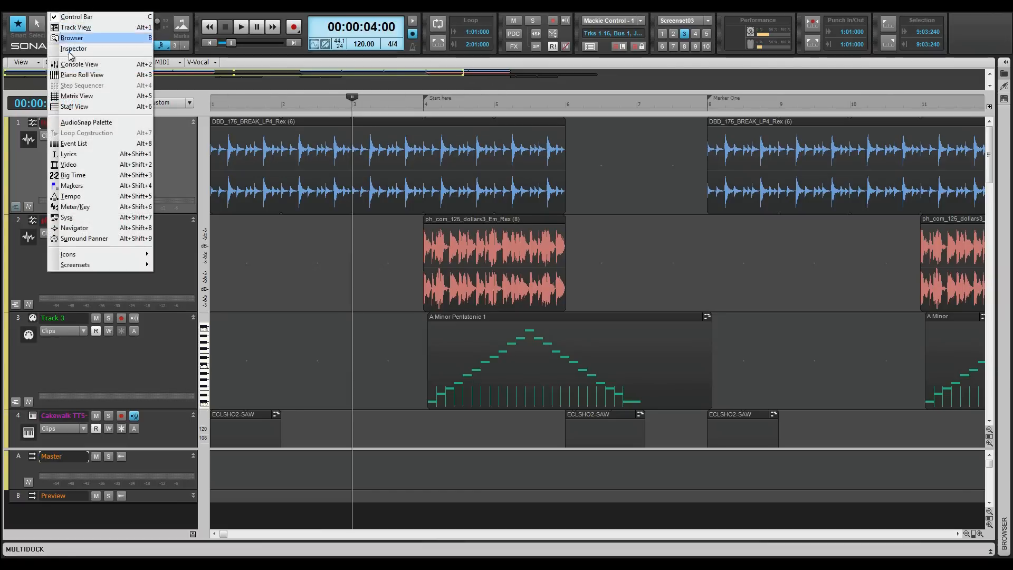
{"action": "mouse_move", "coordinate": [88, 167]}
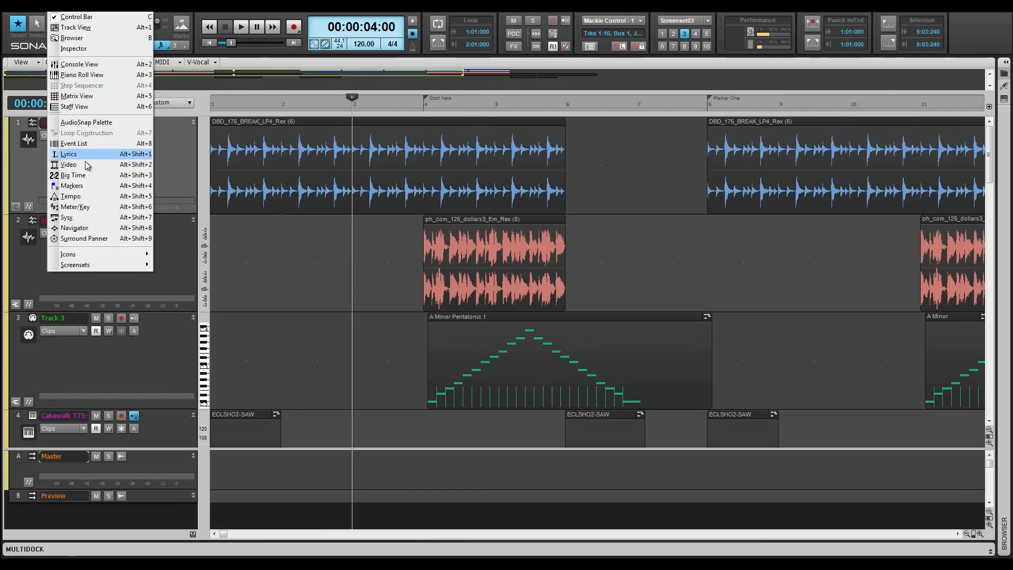
{"action": "mouse_move", "coordinate": [90, 230]}
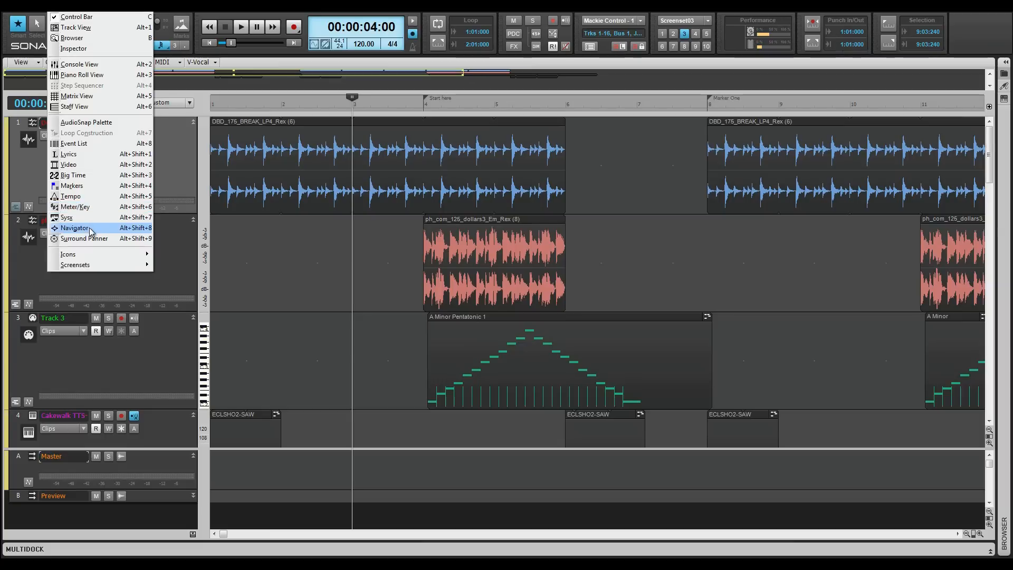
{"action": "left_click", "coordinate": [76, 227]}
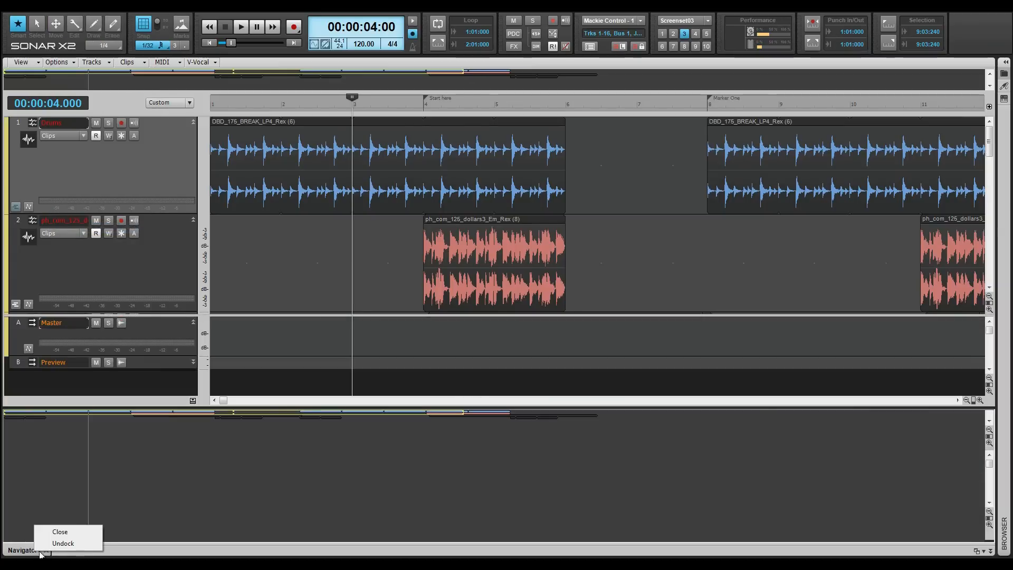
{"action": "left_click", "coordinate": [63, 543]}
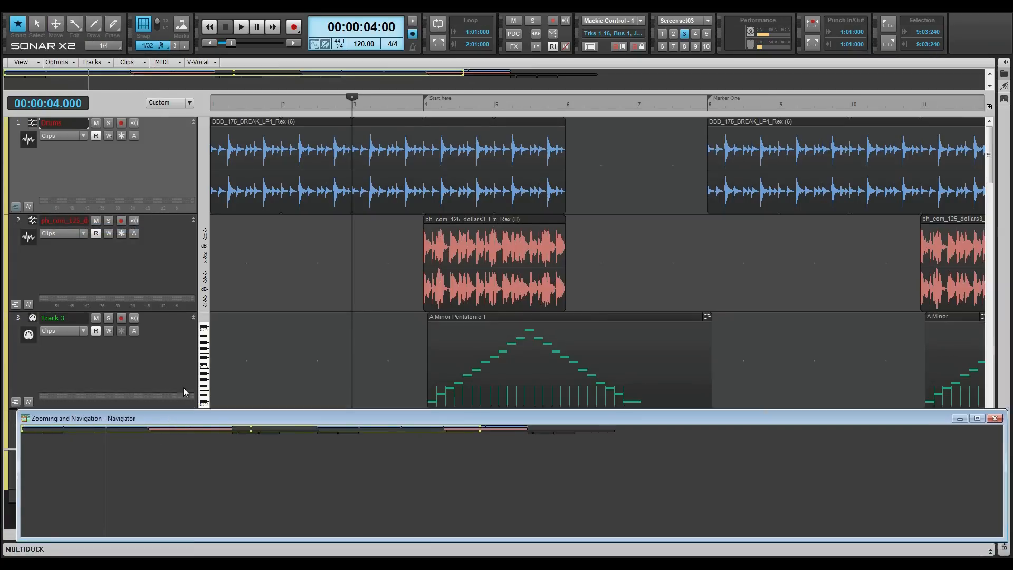
{"action": "left_click", "coordinate": [993, 418]}
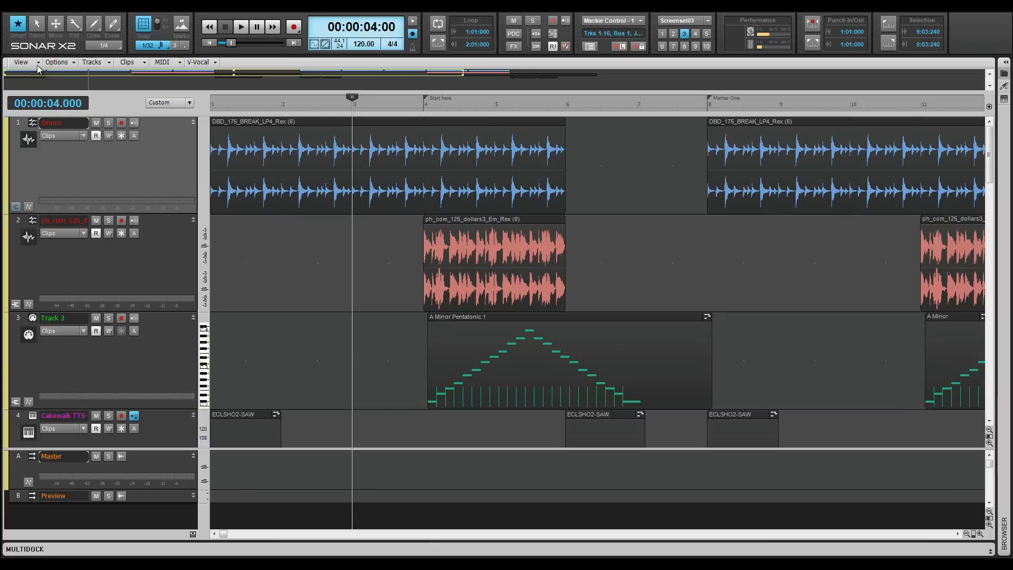
{"action": "mouse_move", "coordinate": [547, 92]}
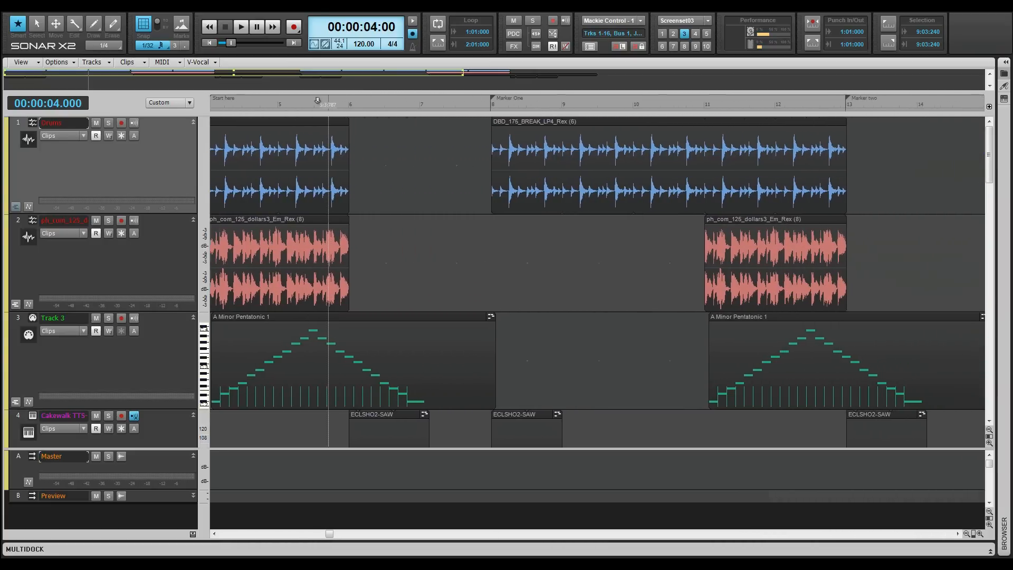
Step: Scroll the Track View to show bars 4–14, from Start here through Marker two
{"action": "scroll", "scroll_direction": "left", "scroll_amount": 3}
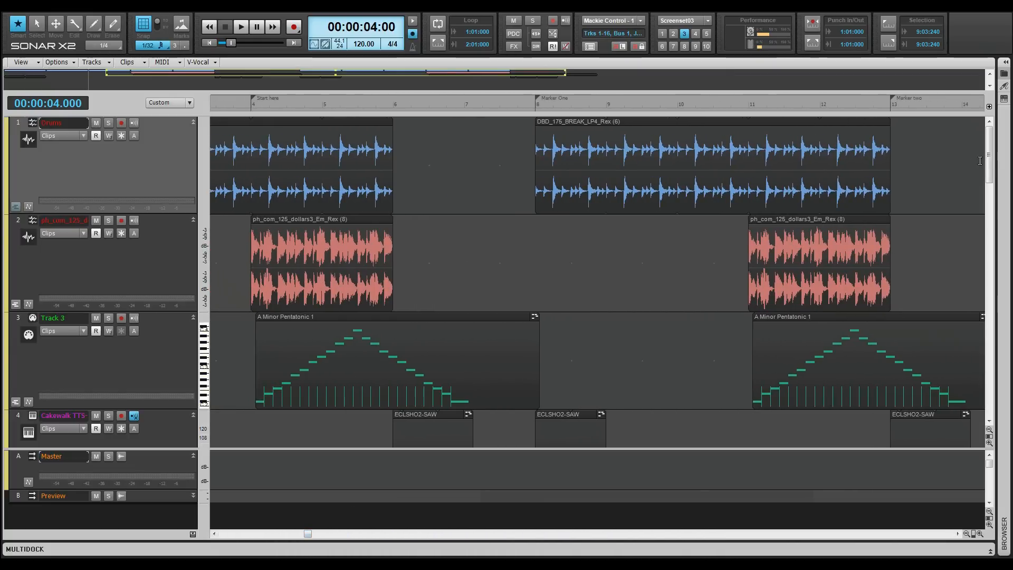
{"action": "scroll", "scroll_direction": "down", "scroll_amount": 3}
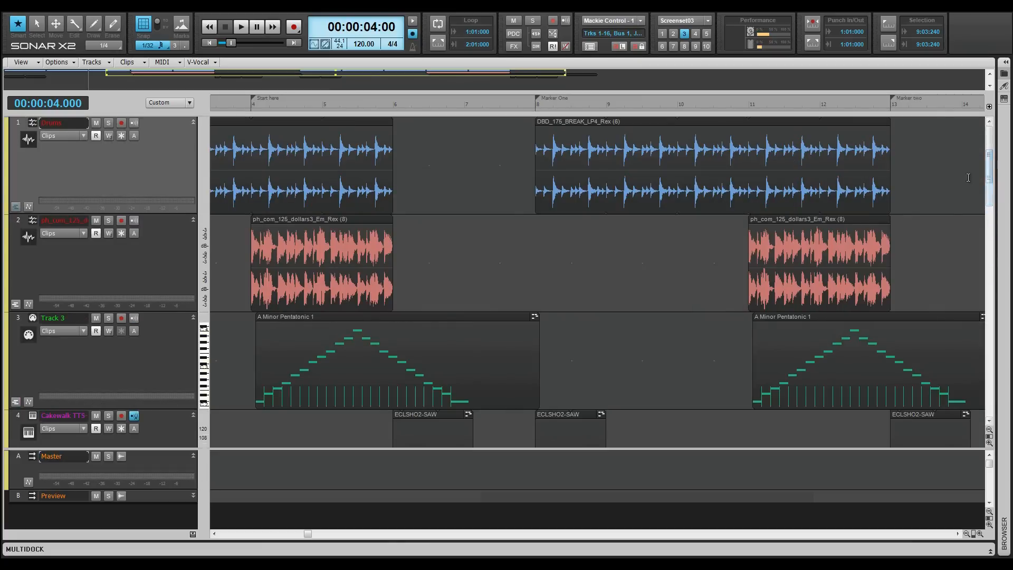
{"action": "mouse_move", "coordinate": [712, 231]}
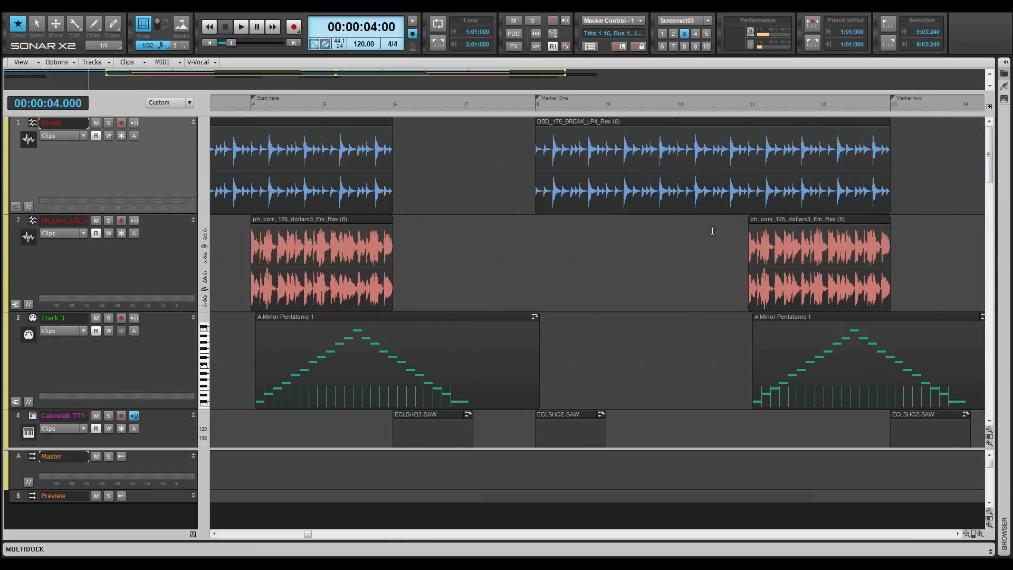